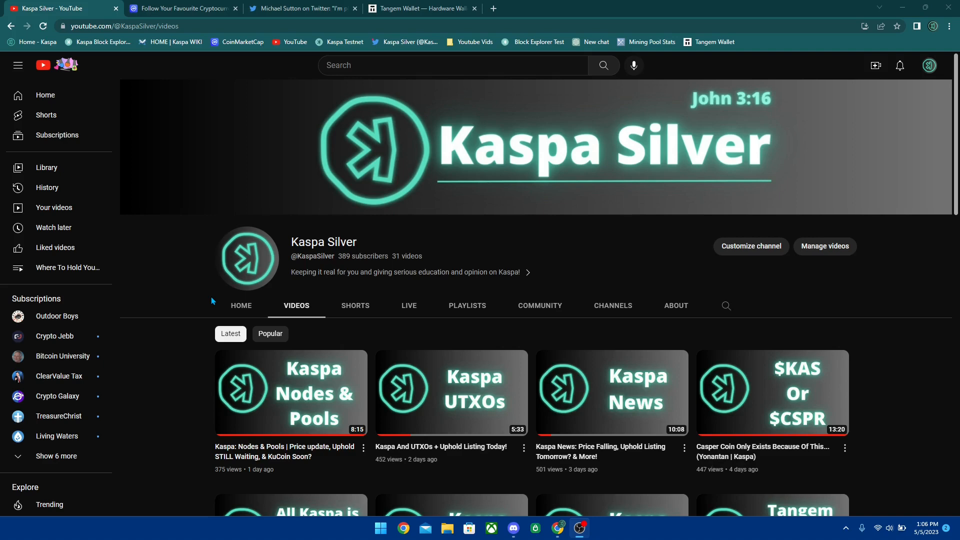
mouse_move(181, 240)
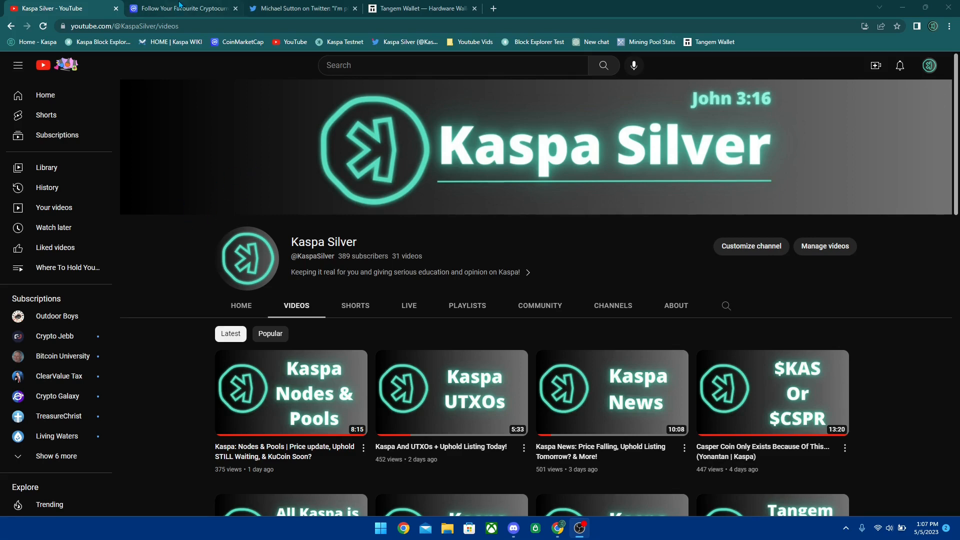
Step: Show the CoinMarketCap watchlist with Bitcoin near $29,650 and Kaspa at about $0.0255
click(182, 8)
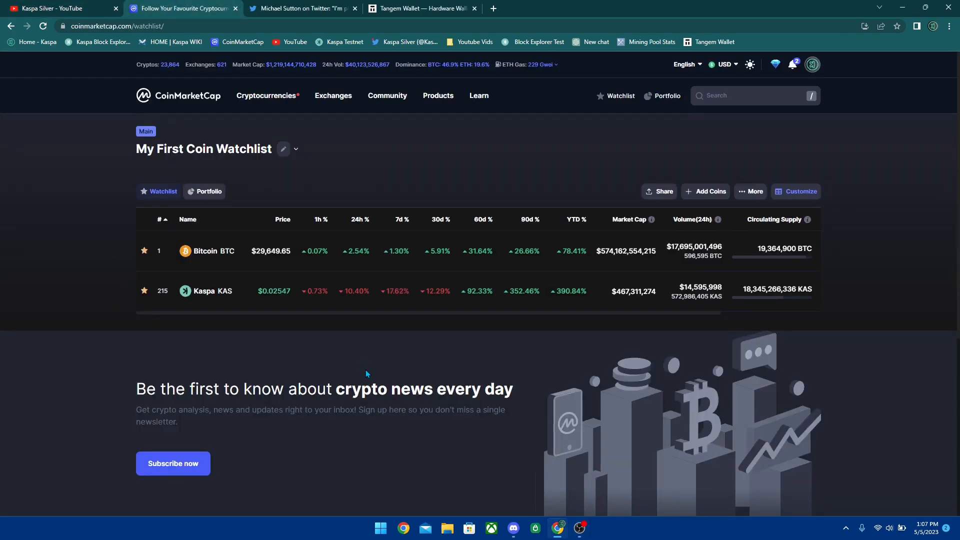
mouse_move(334, 366)
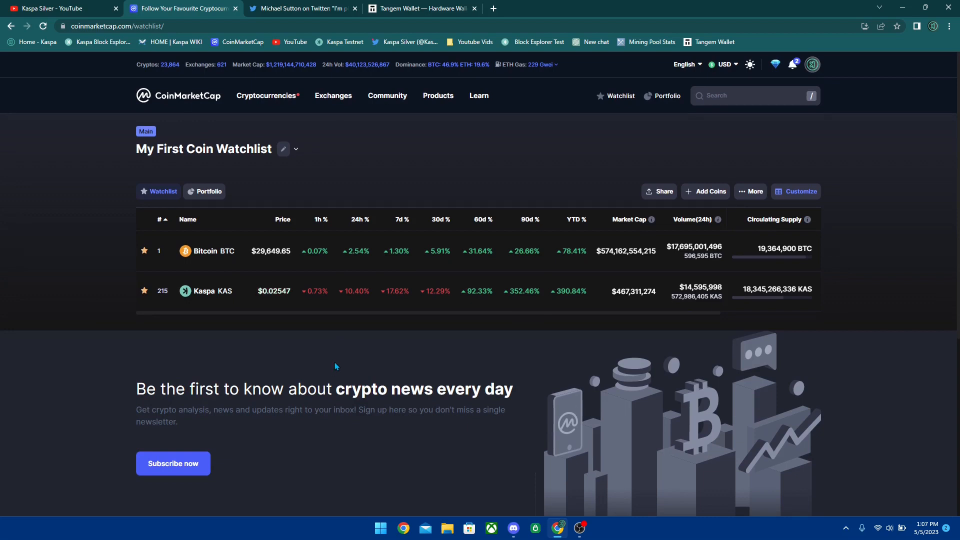
mouse_move(301, 348)
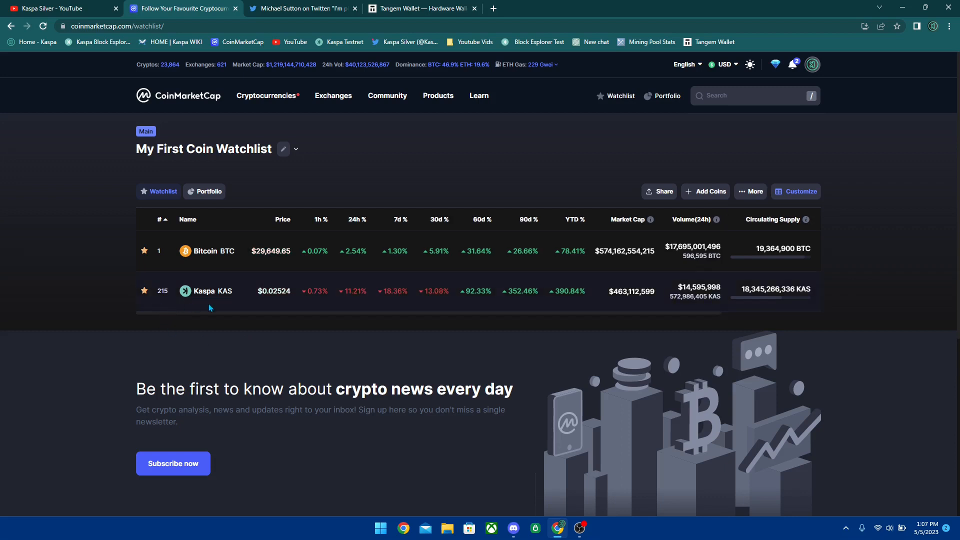
Step: Open Kaspa's coin page at $0.02524, down 11.21%, and scroll down to its price chart
click(204, 291)
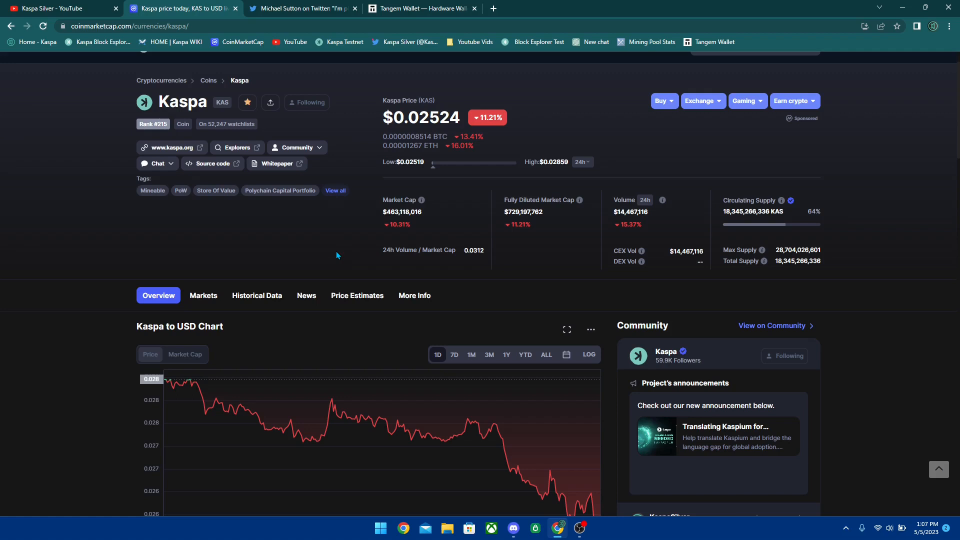
mouse_move(300, 255)
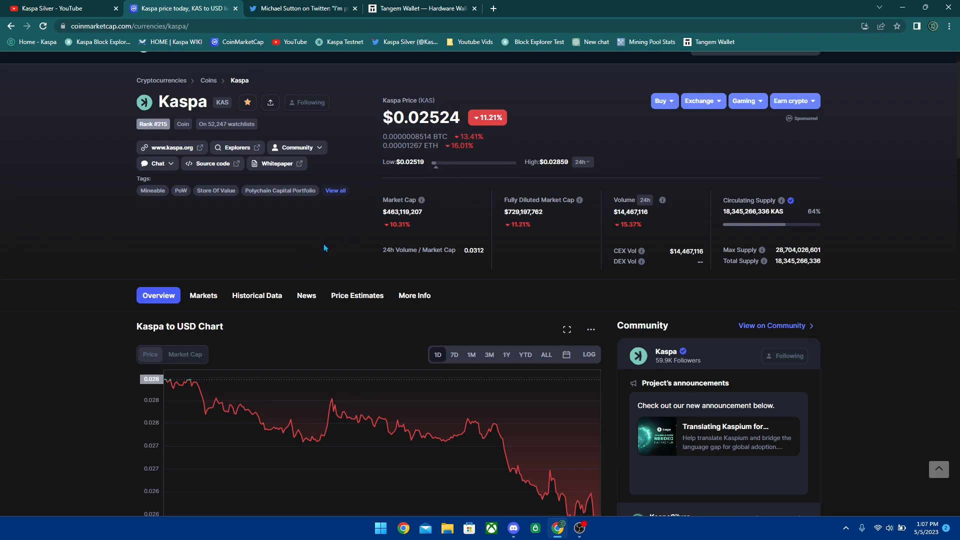
scroll(down, 3)
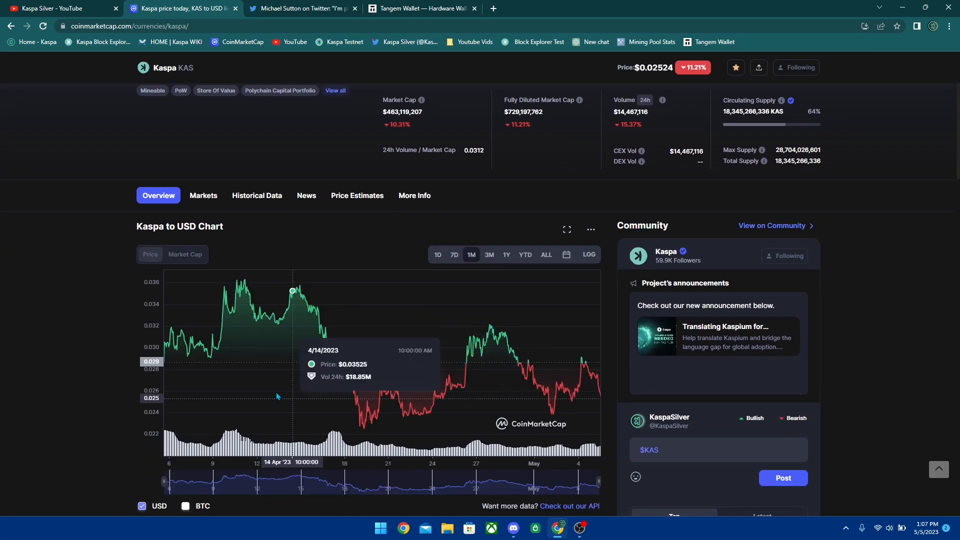
mouse_move(271, 375)
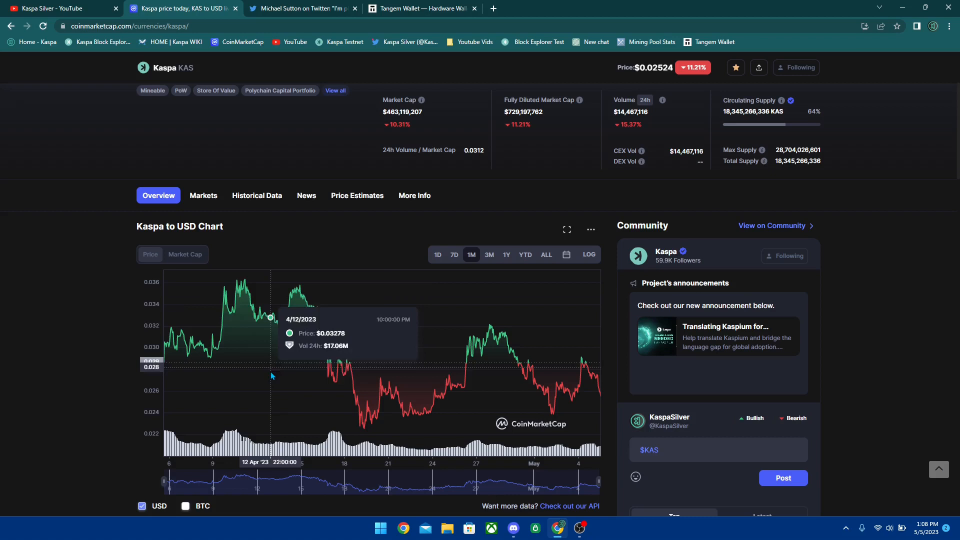
mouse_move(260, 281)
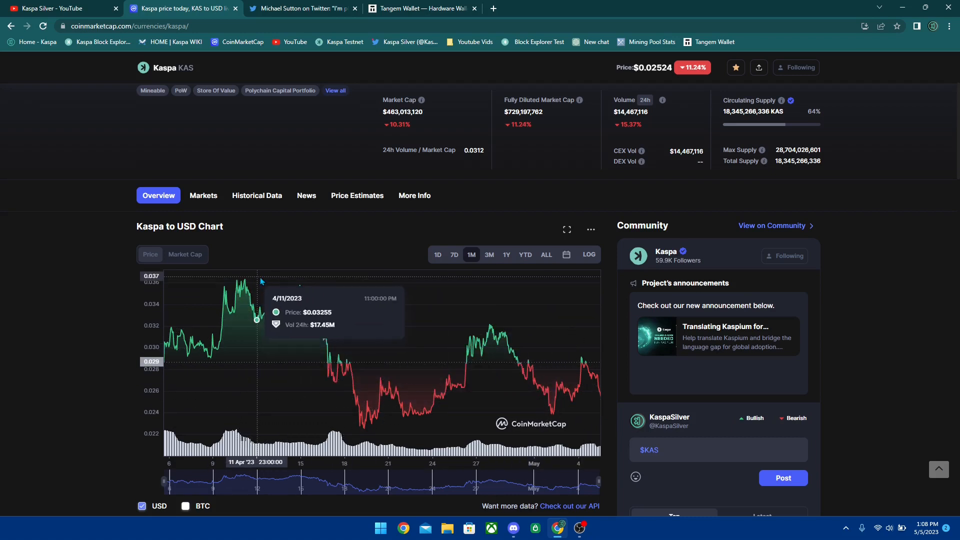
mouse_move(507, 315)
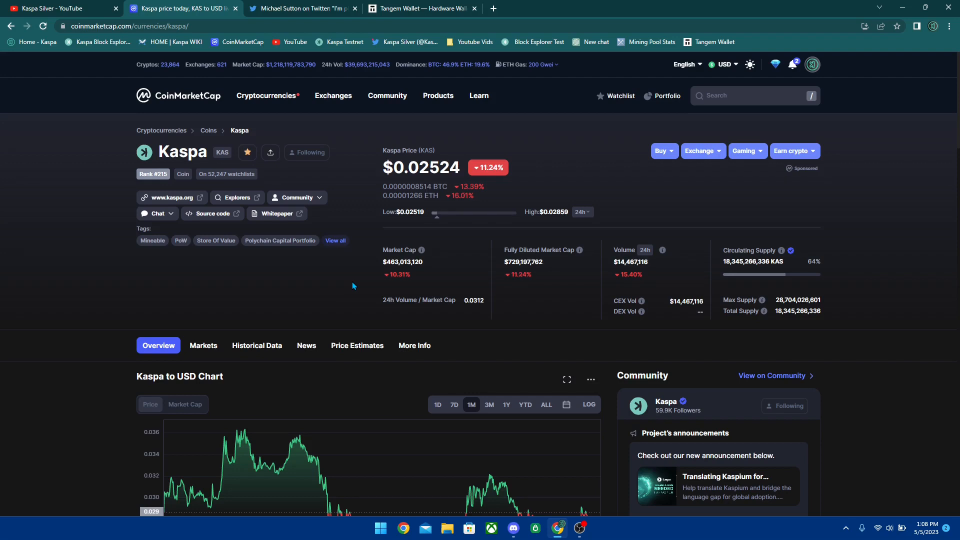
mouse_move(311, 332)
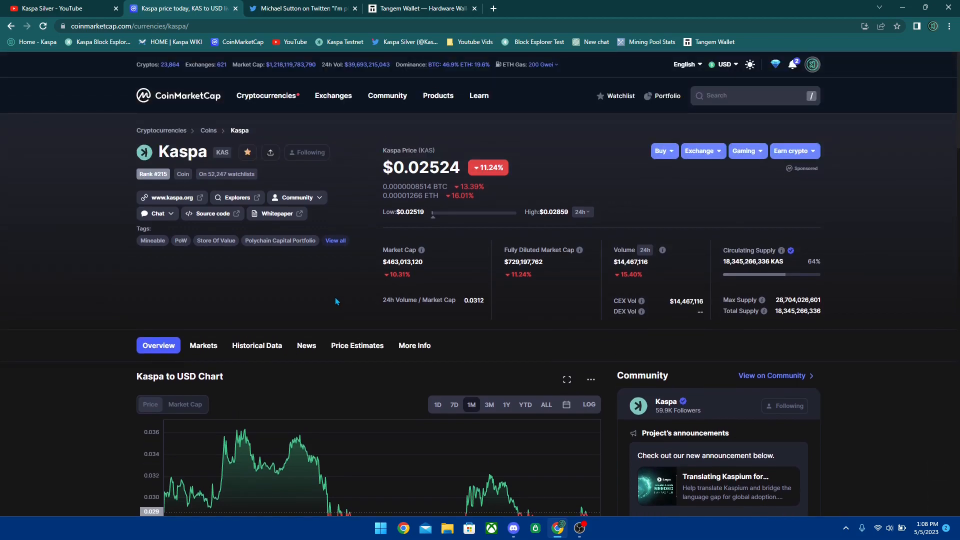
scroll(down, 3)
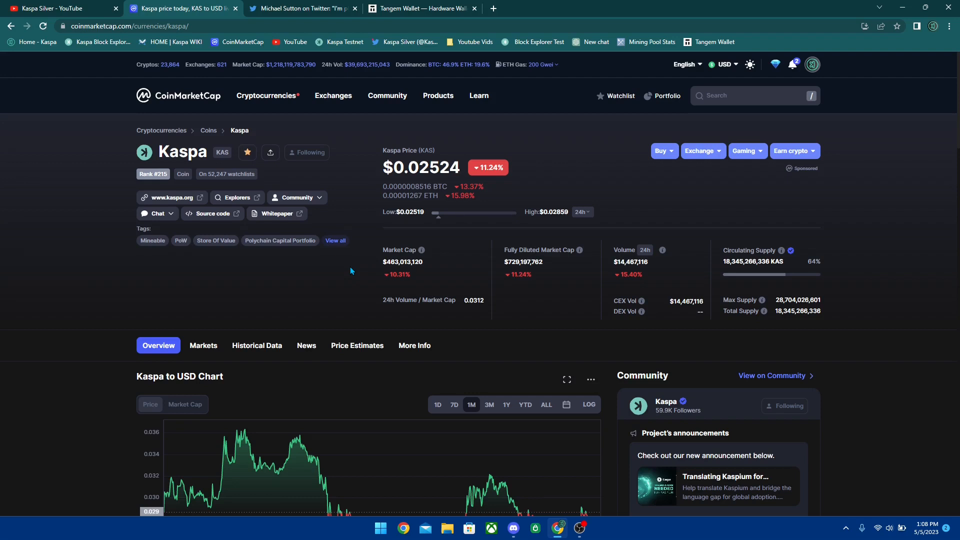
scroll(down, 3)
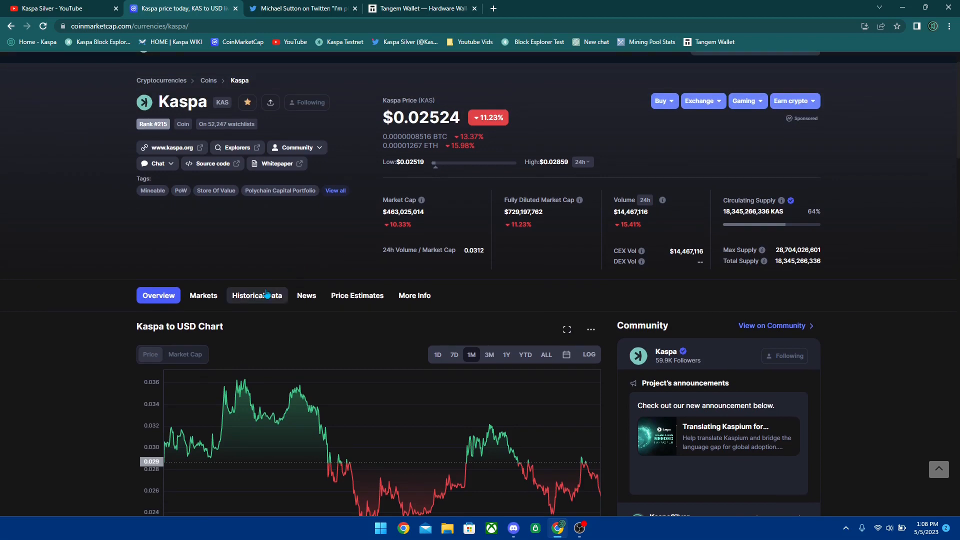
mouse_move(240, 385)
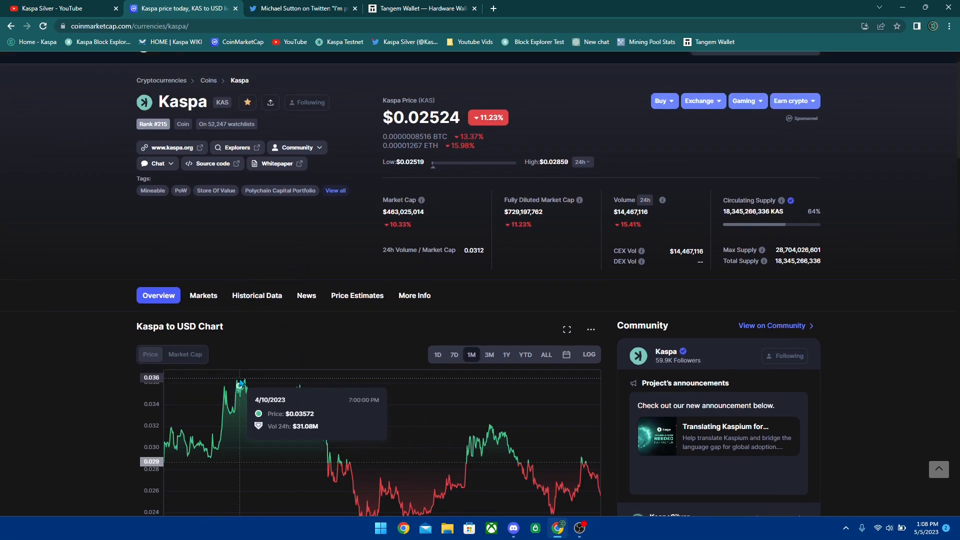
mouse_move(391, 426)
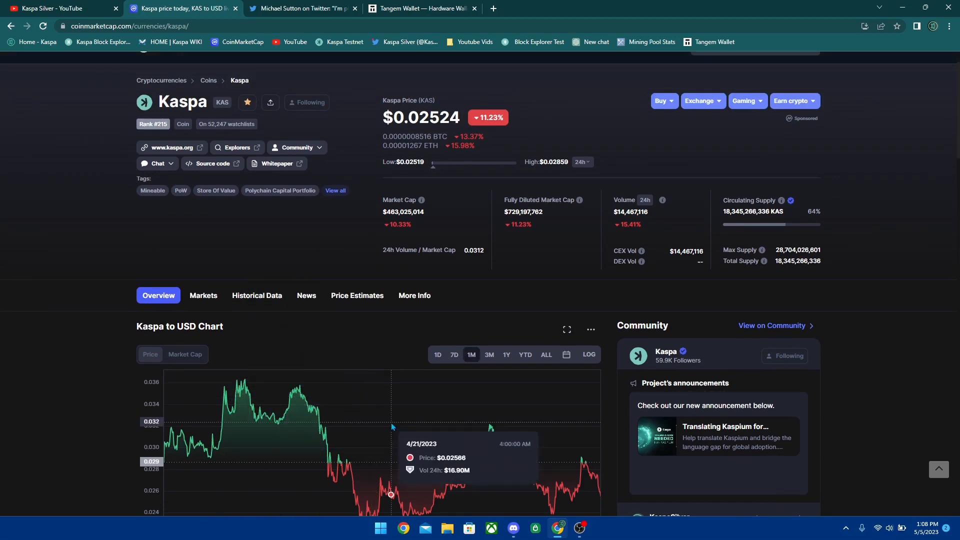
mouse_move(404, 332)
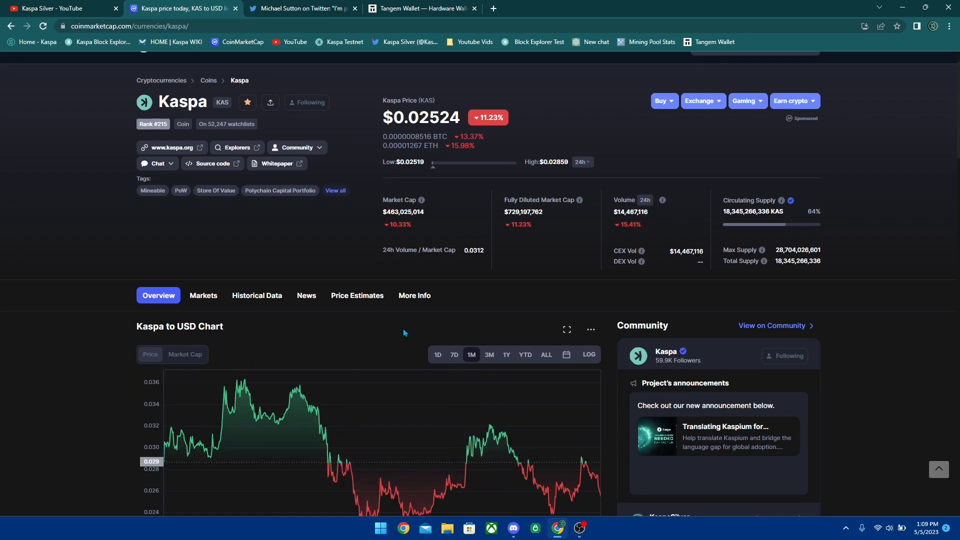
scroll(down, 3)
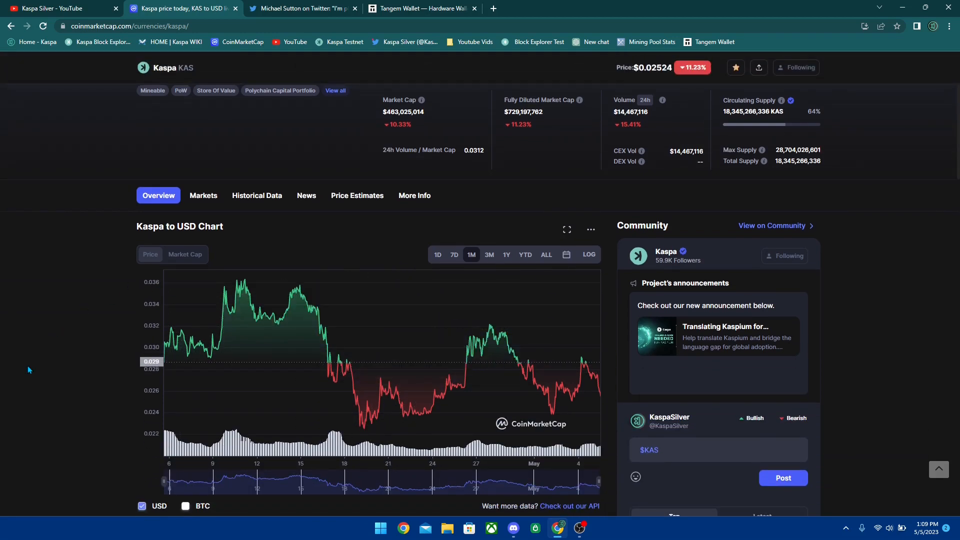
mouse_move(379, 226)
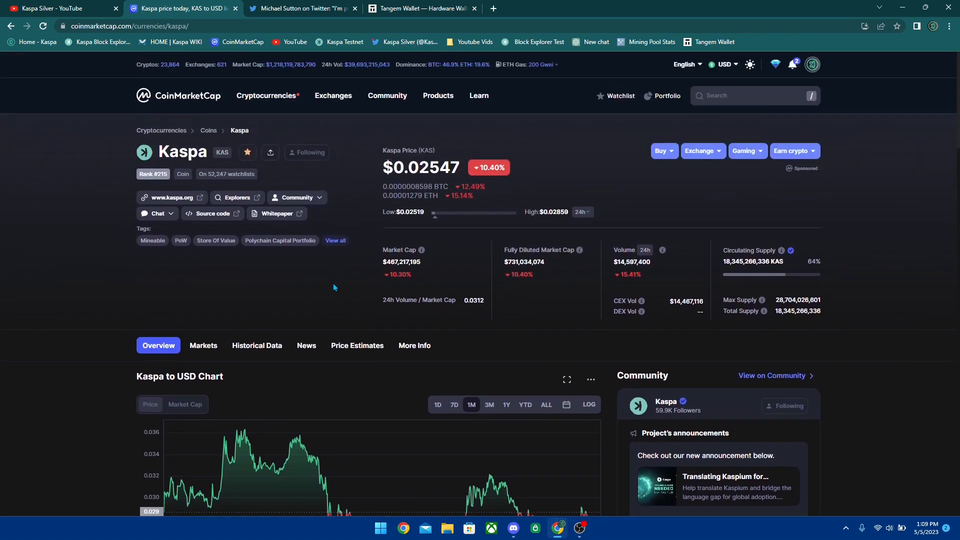
scroll(down, 3)
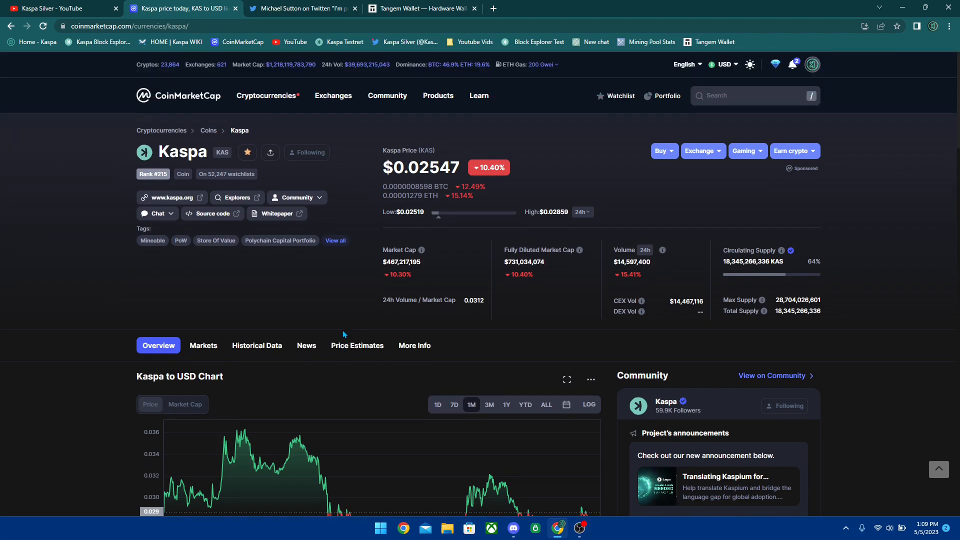
scroll(down, 3)
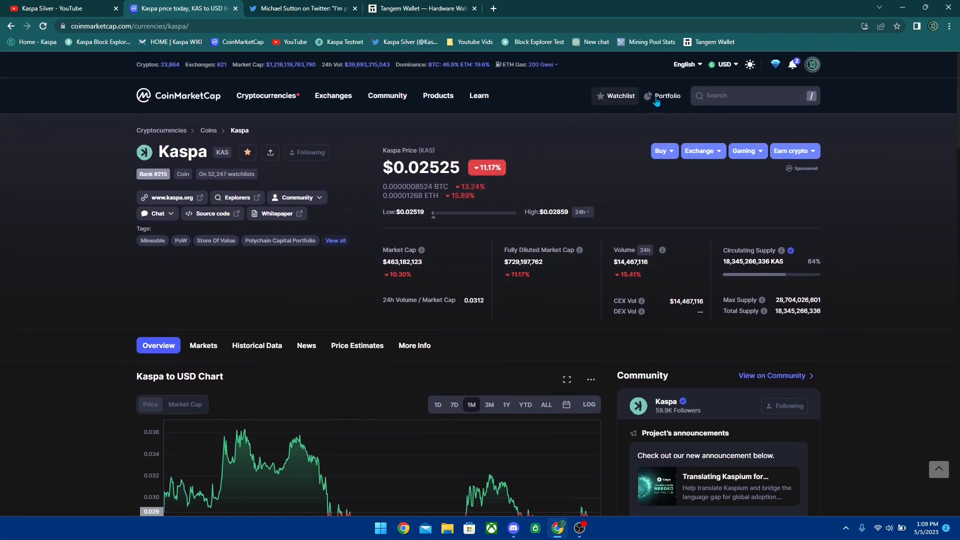
Step: Return to the watchlist and open Bitcoin's page showing $29,614.46, up 2.35%
click(619, 96)
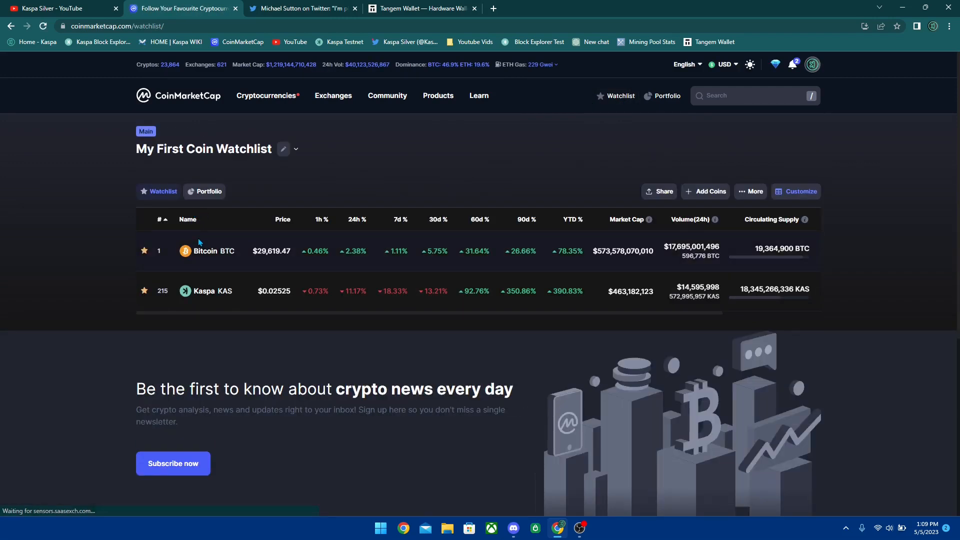
click(205, 251)
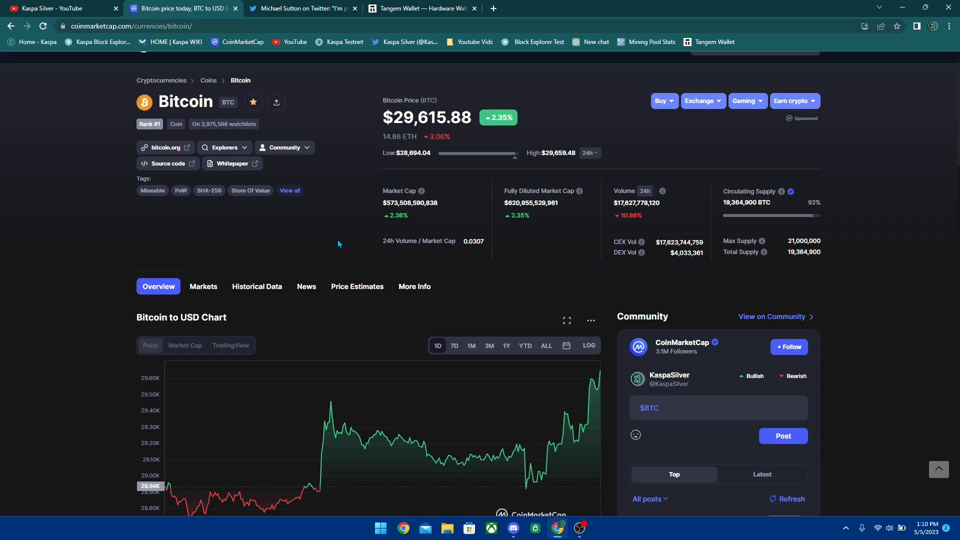
scroll(up, 3)
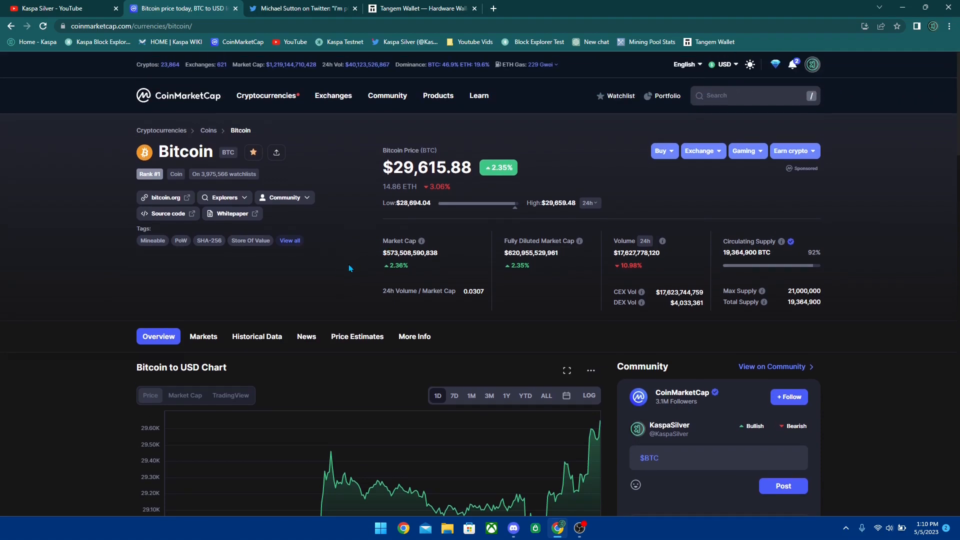
mouse_move(314, 278)
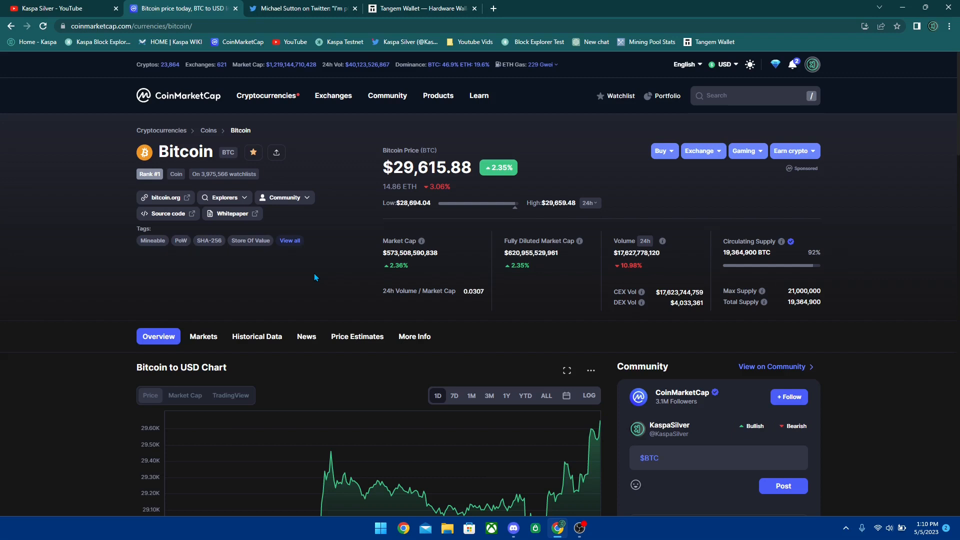
mouse_move(293, 274)
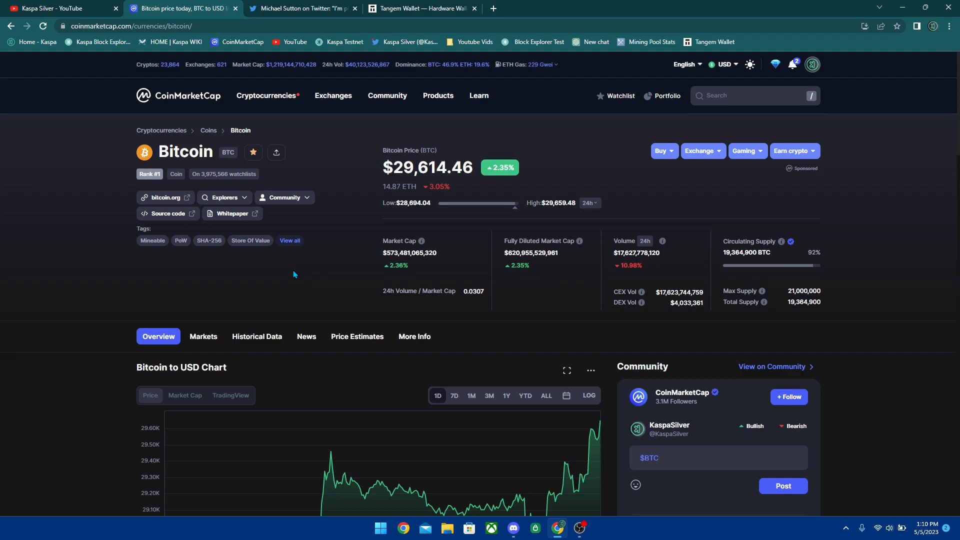
click(333, 95)
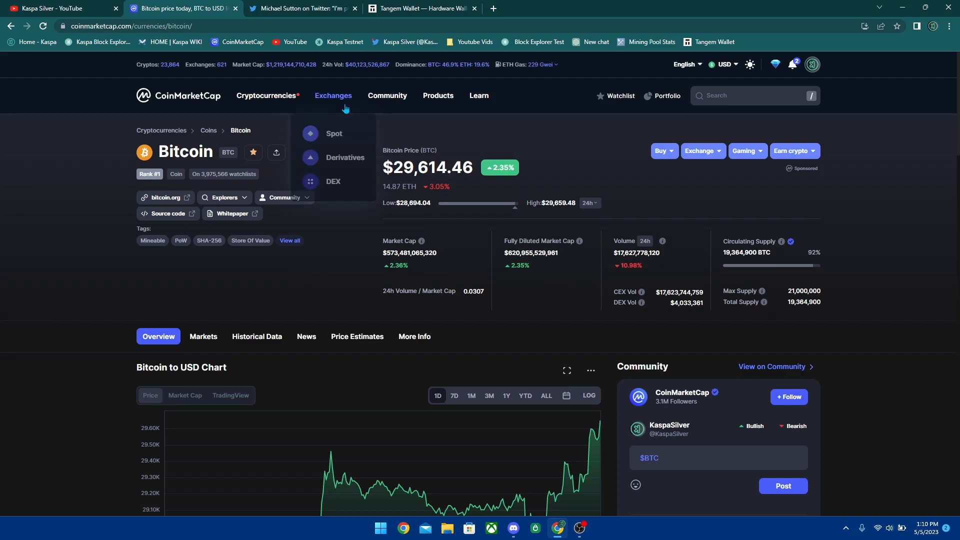
mouse_move(306, 300)
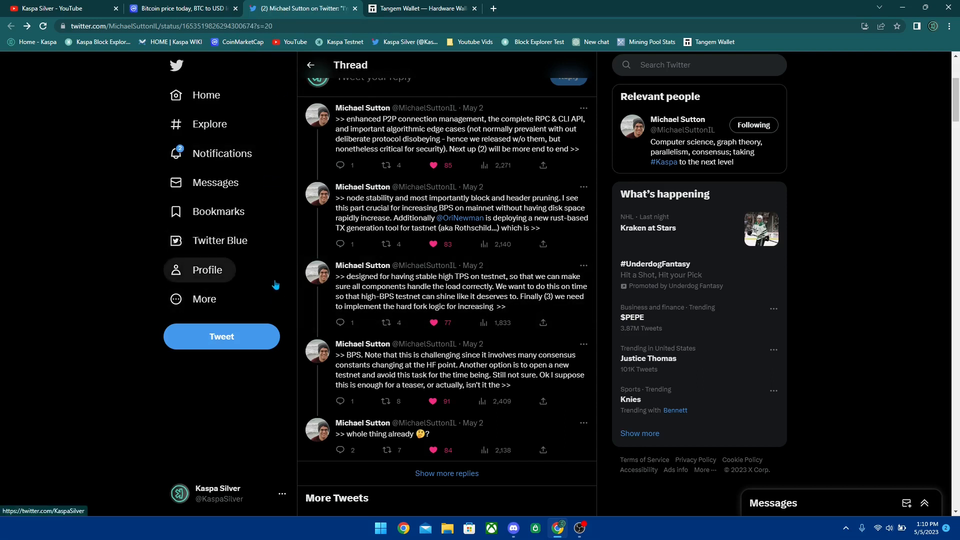
mouse_move(309, 250)
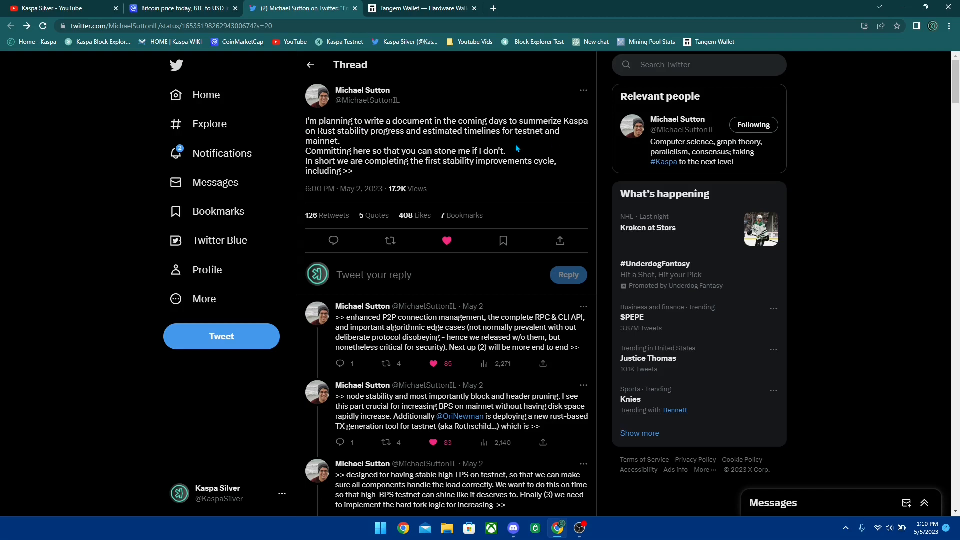
mouse_move(403, 149)
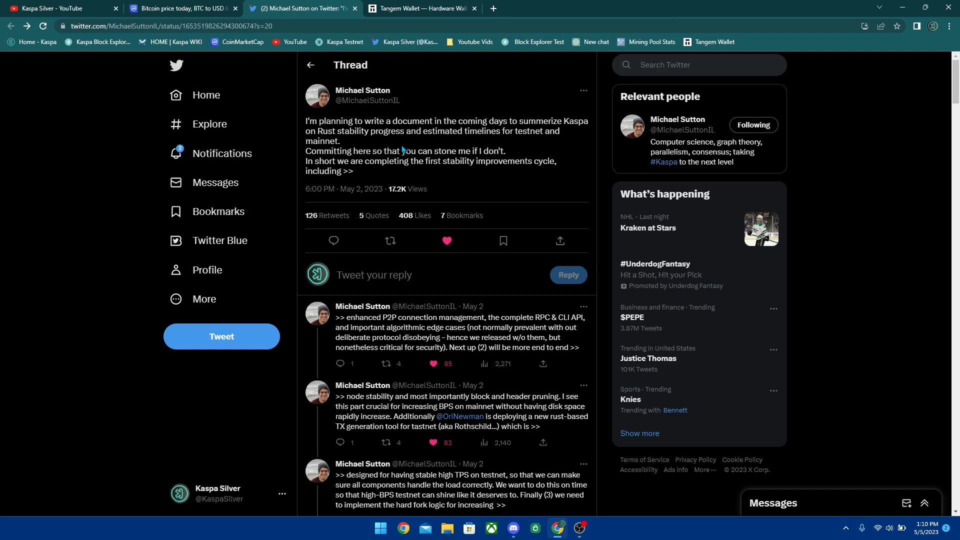
mouse_move(449, 142)
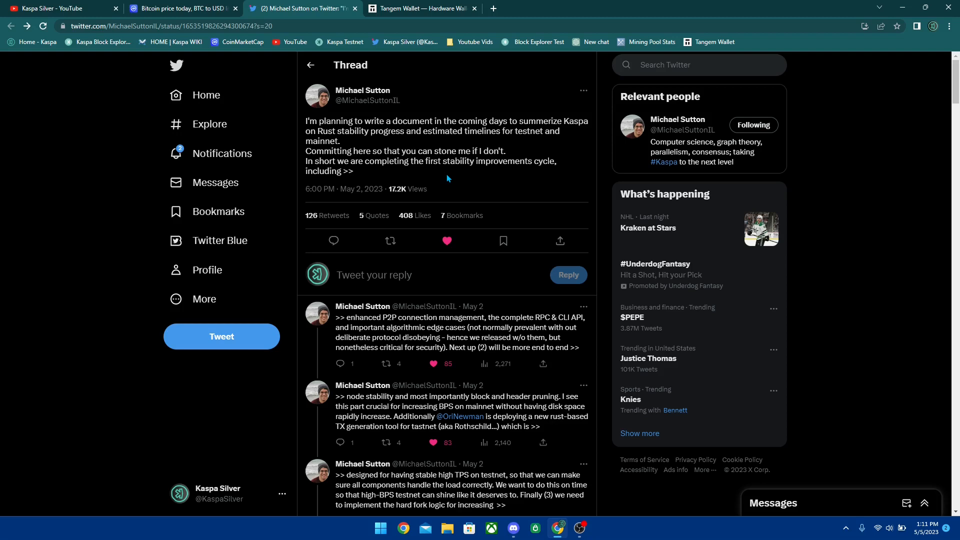
mouse_move(451, 180)
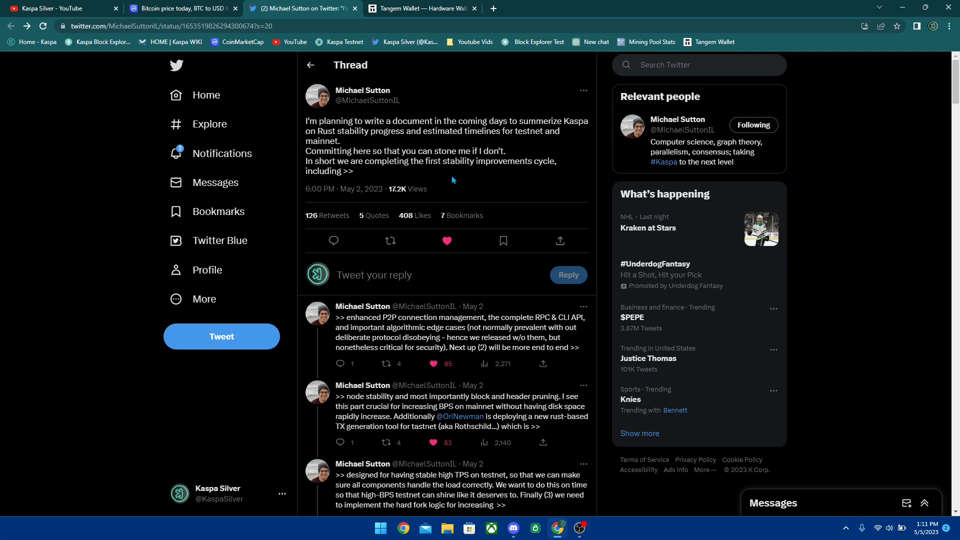
Step: Read Sutton's thread, highlighting the block and header pruning part and 'hard fork logic'
scroll(down, 3)
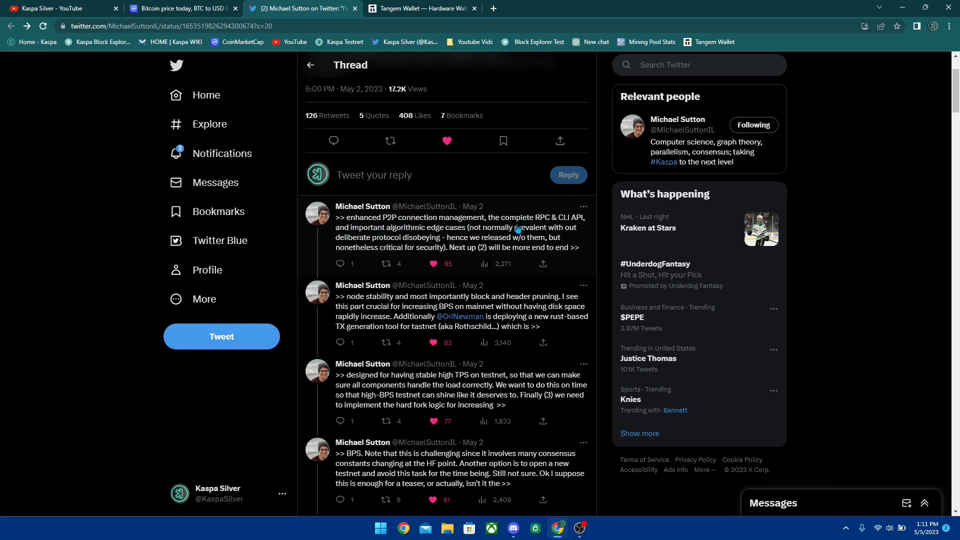
mouse_move(327, 225)
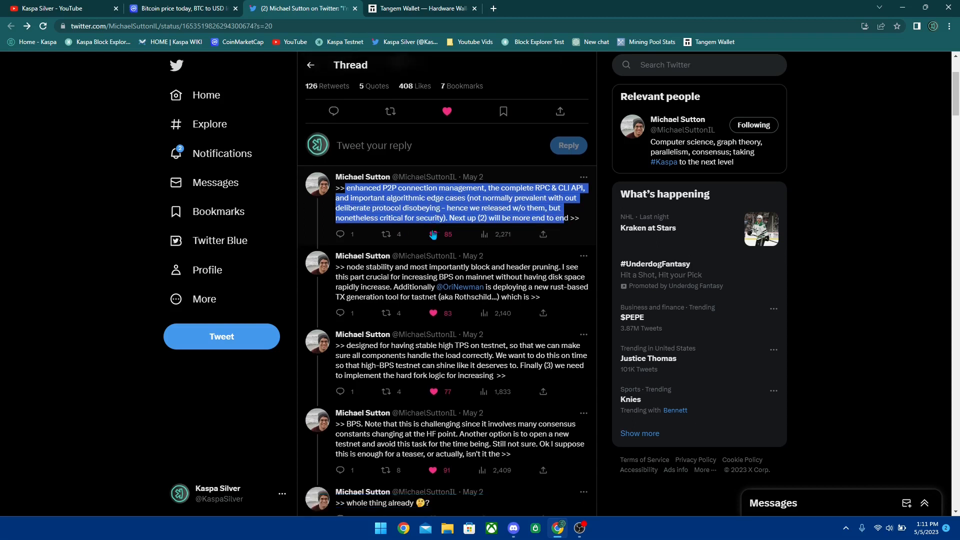
scroll(down, 3)
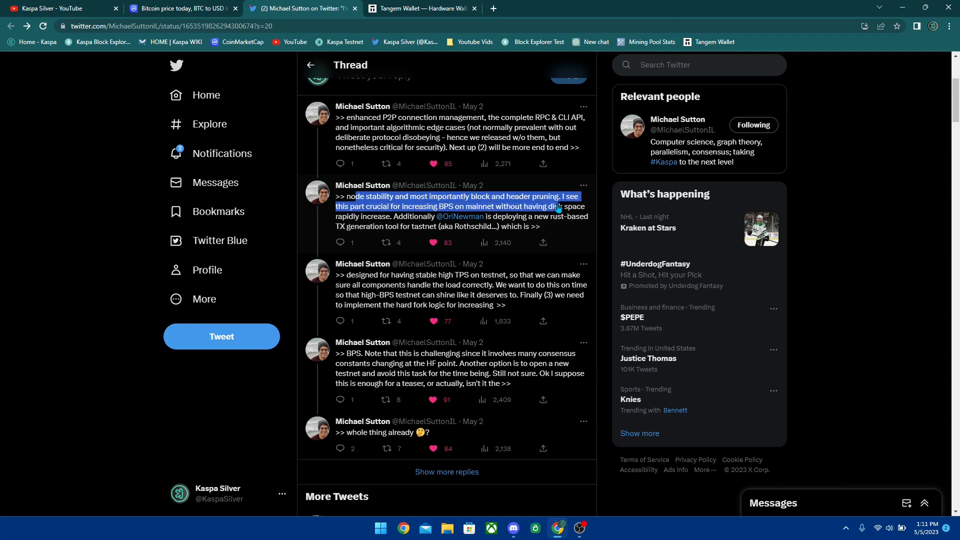
drag(557, 206, 364, 216)
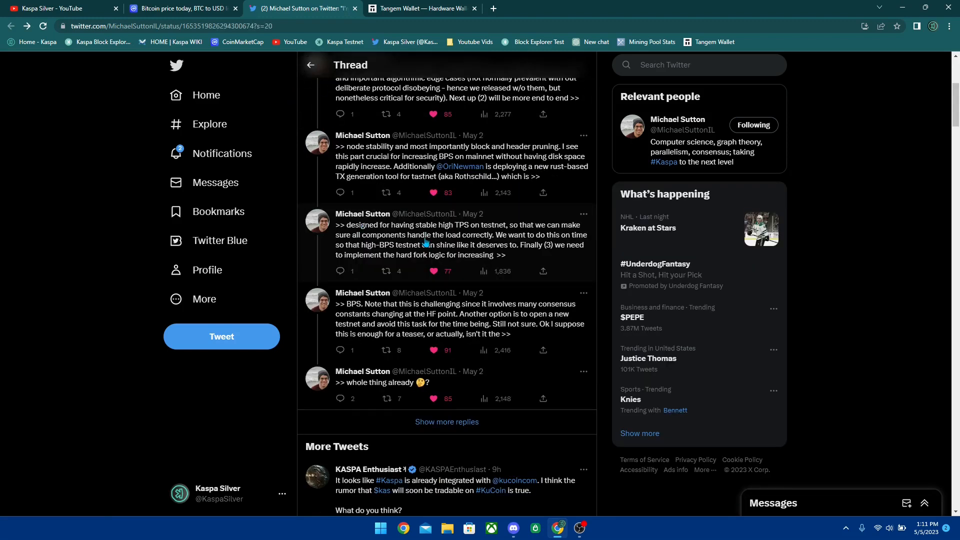
mouse_move(464, 239)
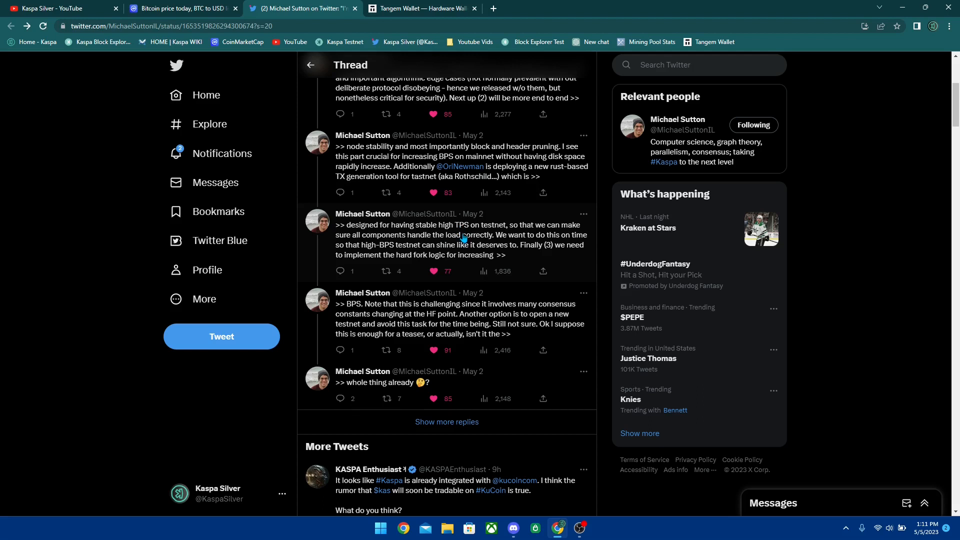
mouse_move(425, 225)
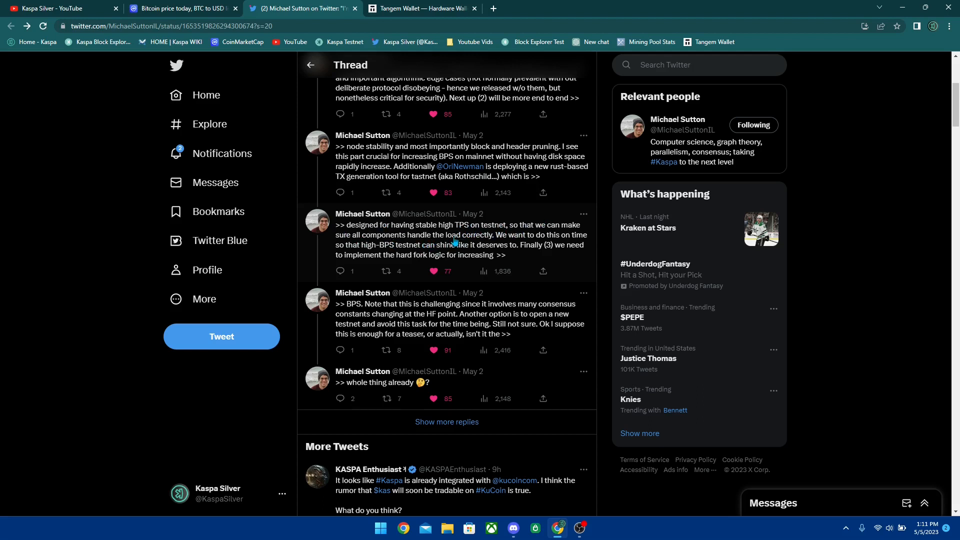
mouse_move(548, 245)
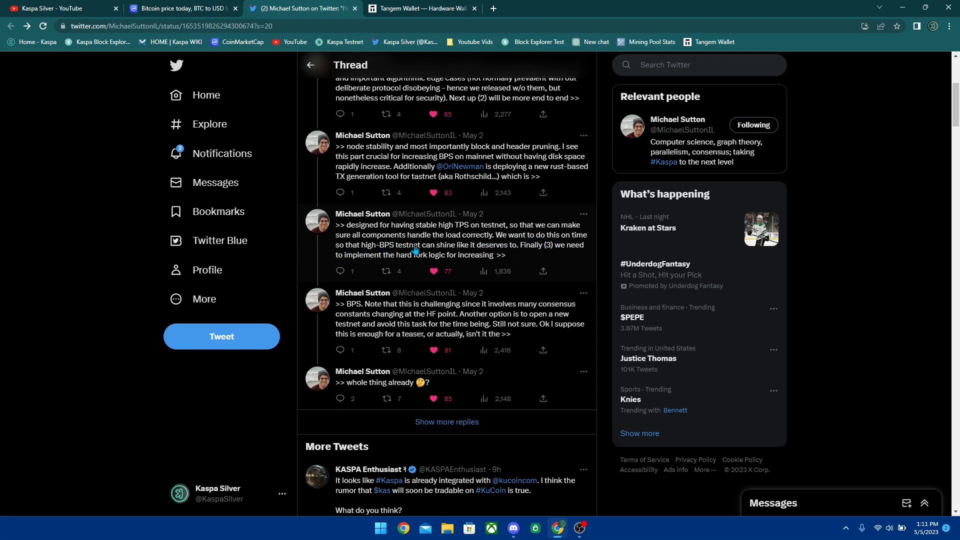
mouse_move(491, 254)
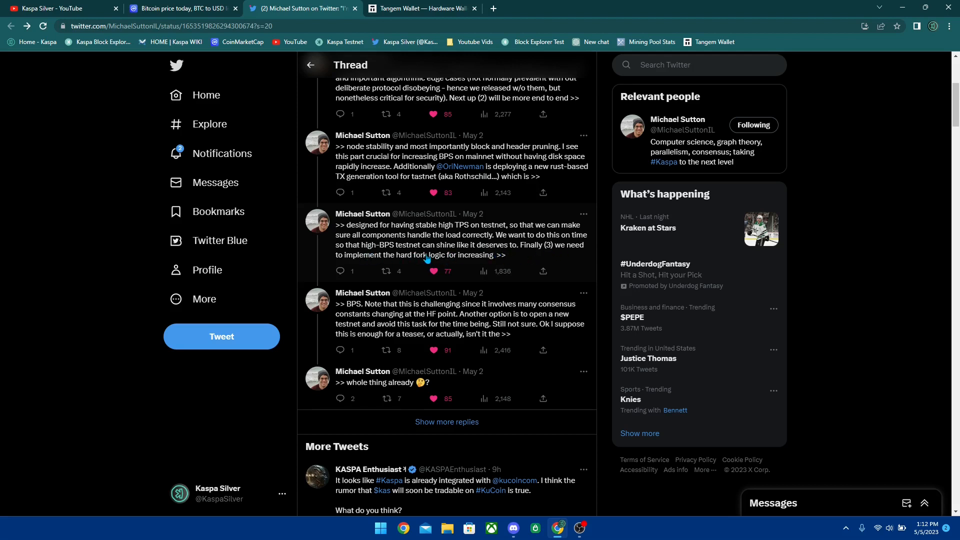
mouse_move(395, 259)
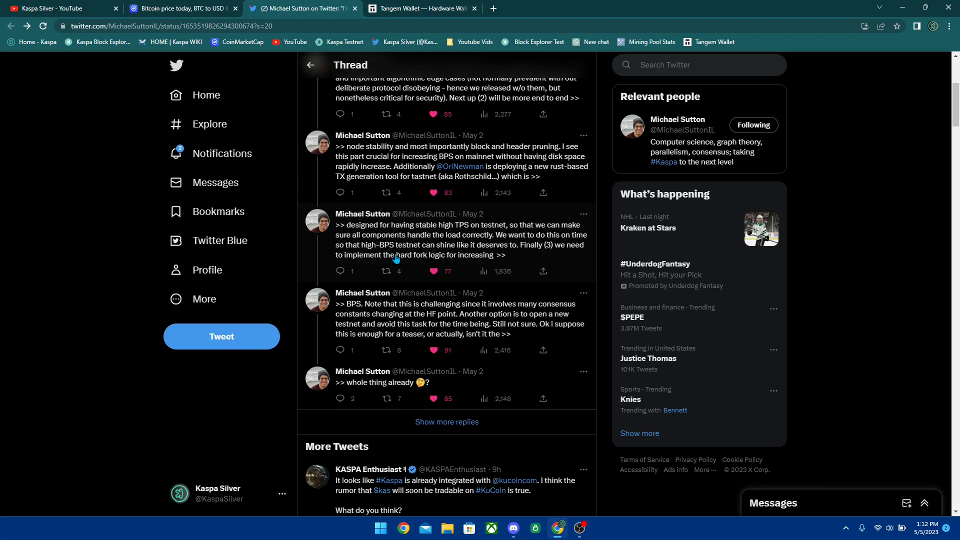
double_click(412, 255)
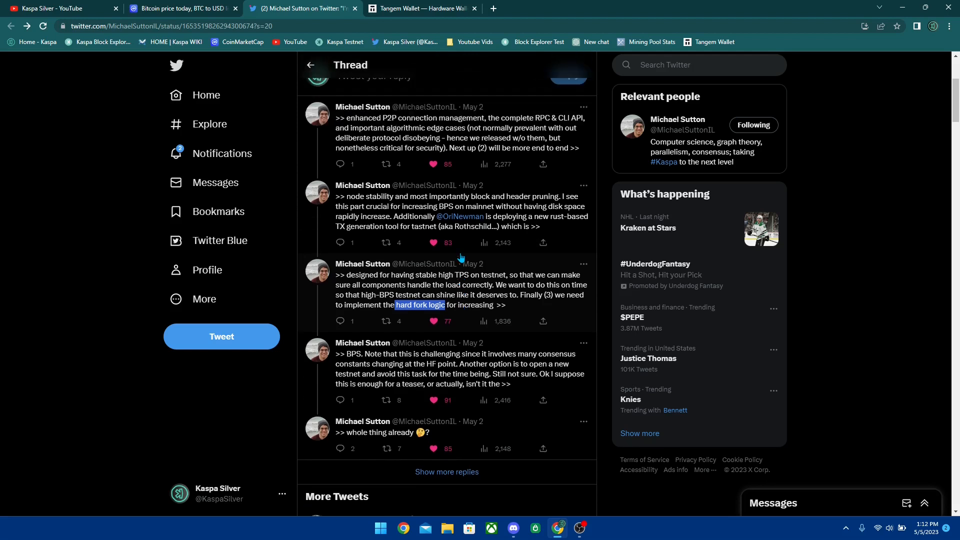
Step: Scroll through the remaining thread replies and switch to the Kaspa Discord chat
scroll(down, 3)
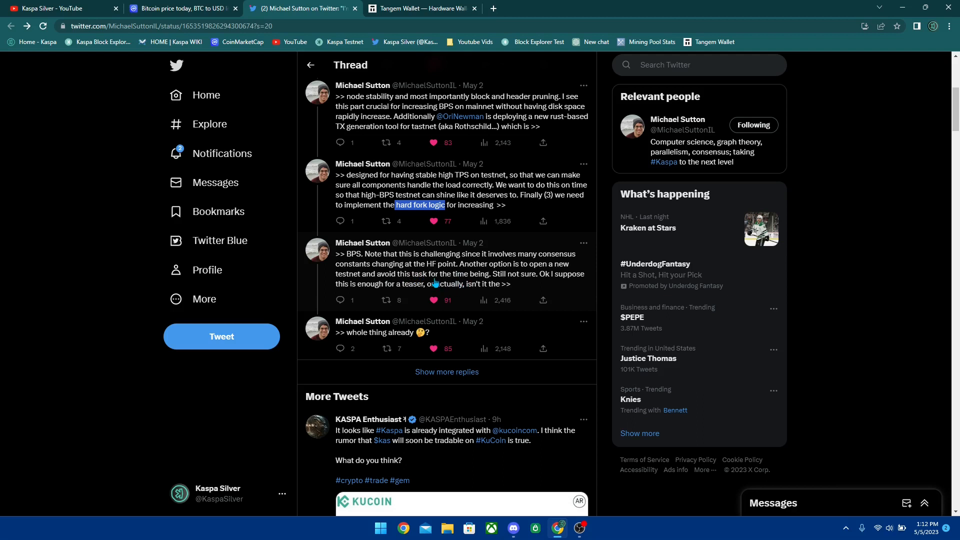
mouse_move(567, 268)
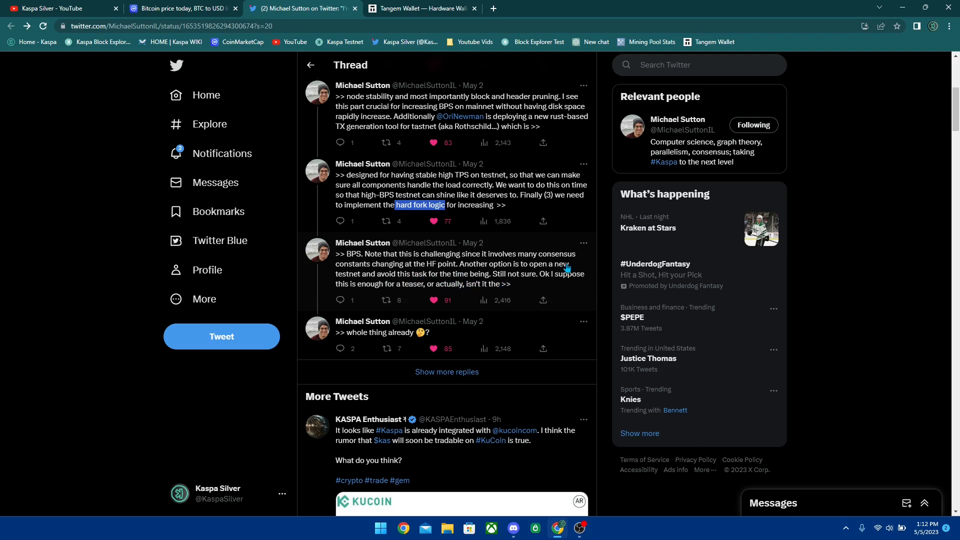
mouse_move(401, 291)
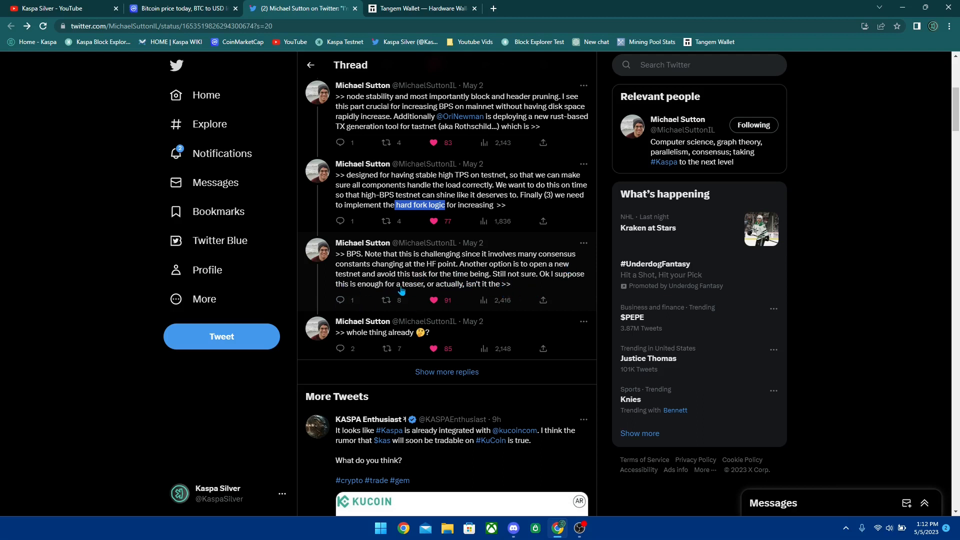
scroll(down, 3)
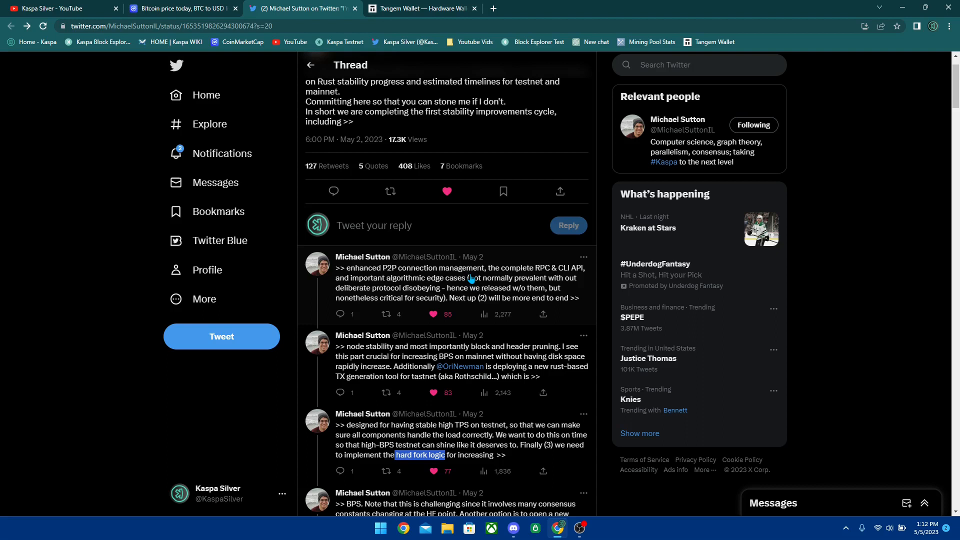
scroll(down, 3)
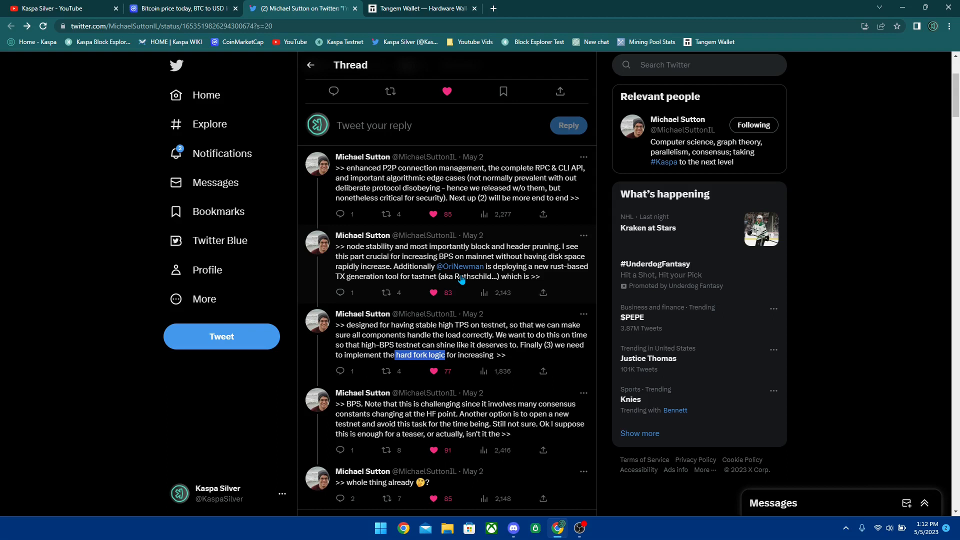
scroll(down, 3)
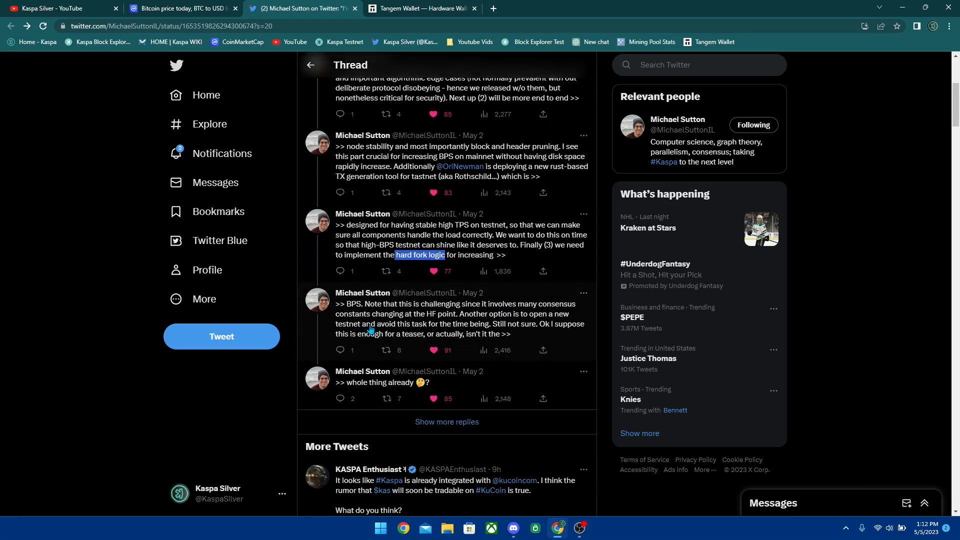
scroll(up, 3)
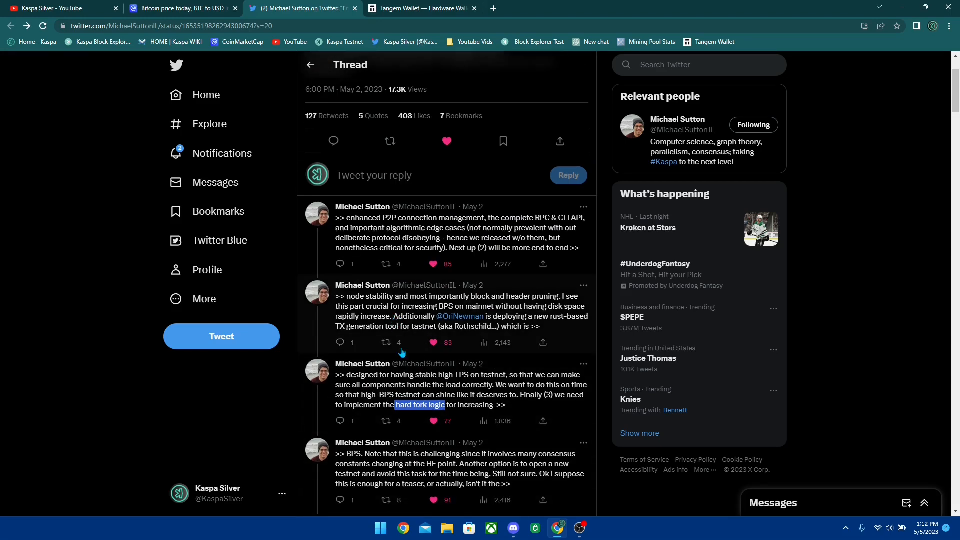
mouse_move(513, 412)
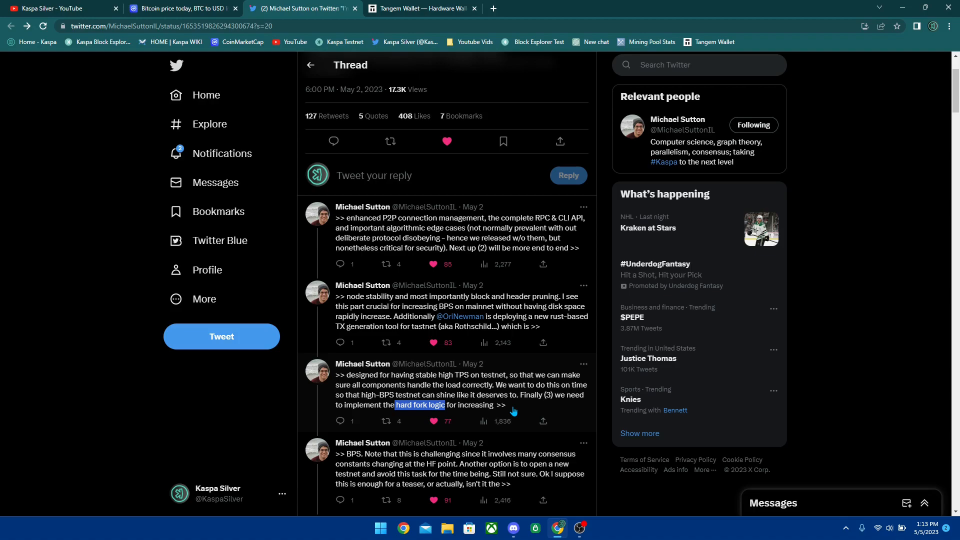
click(513, 528)
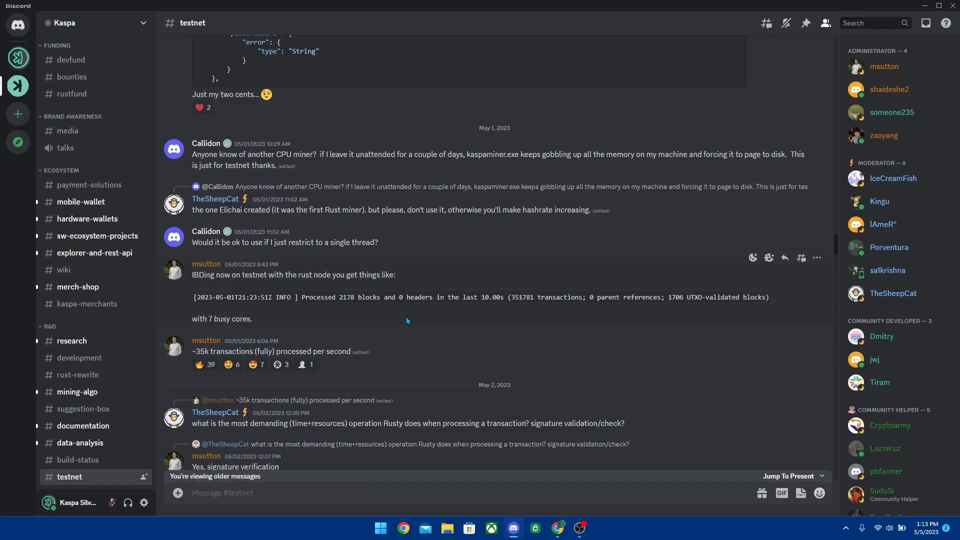
mouse_move(230, 285)
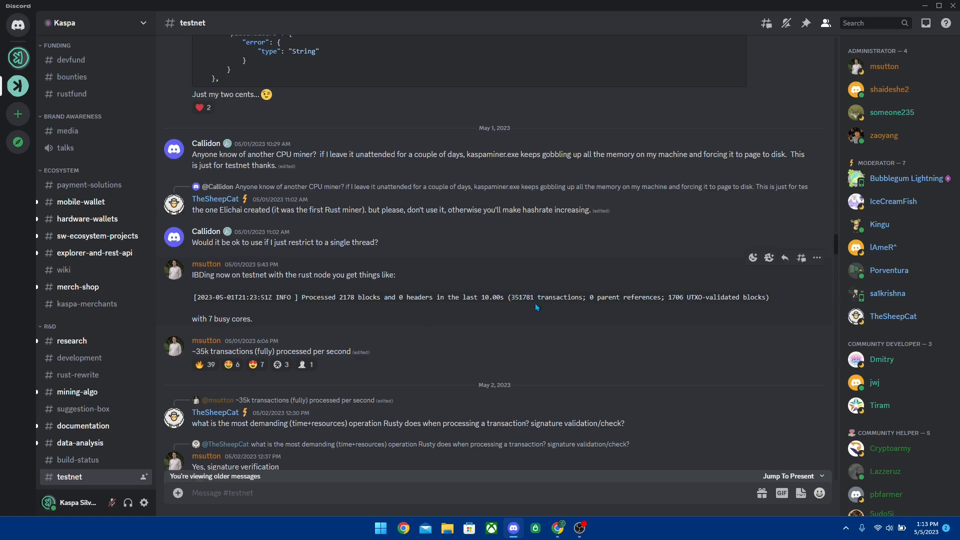
Step: Scroll the #testnet channel to the messages about 35k transactions per second
scroll(down, 3)
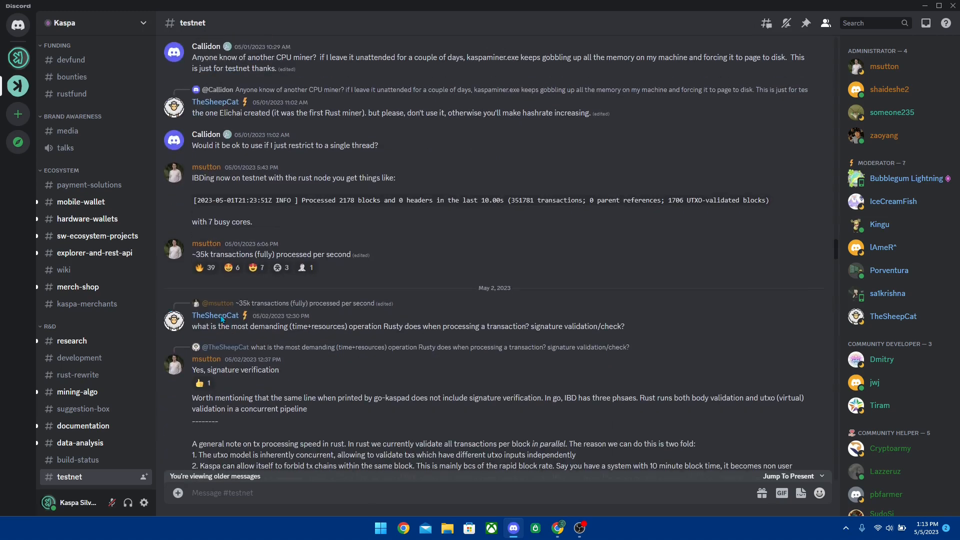
double_click(222, 251)
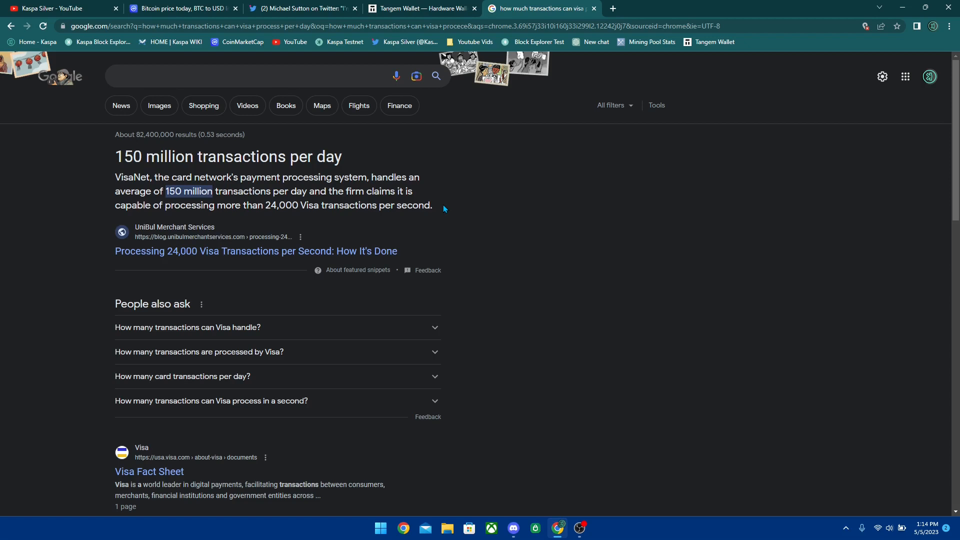
mouse_move(465, 269)
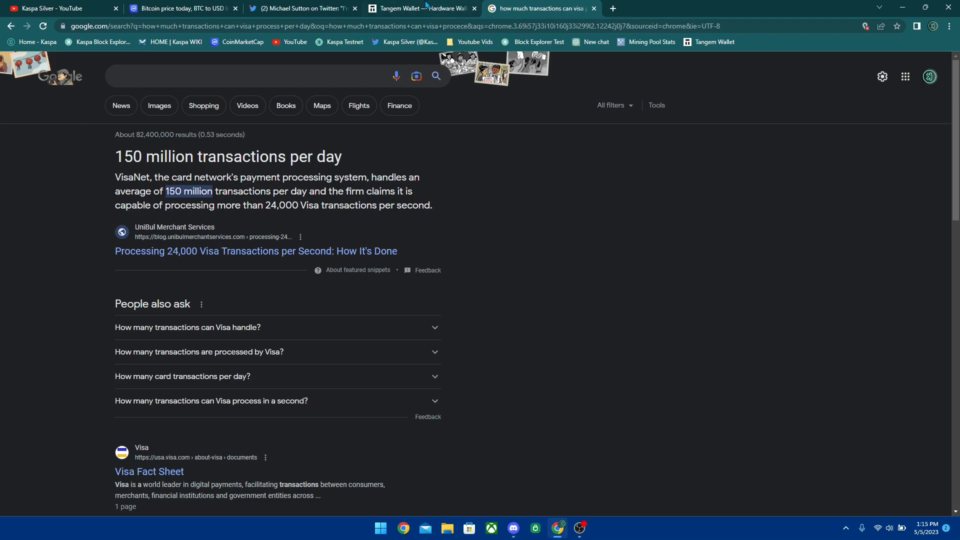
Step: Switch to the Tangem wallet store page listing 3 cards at $47.52
click(421, 8)
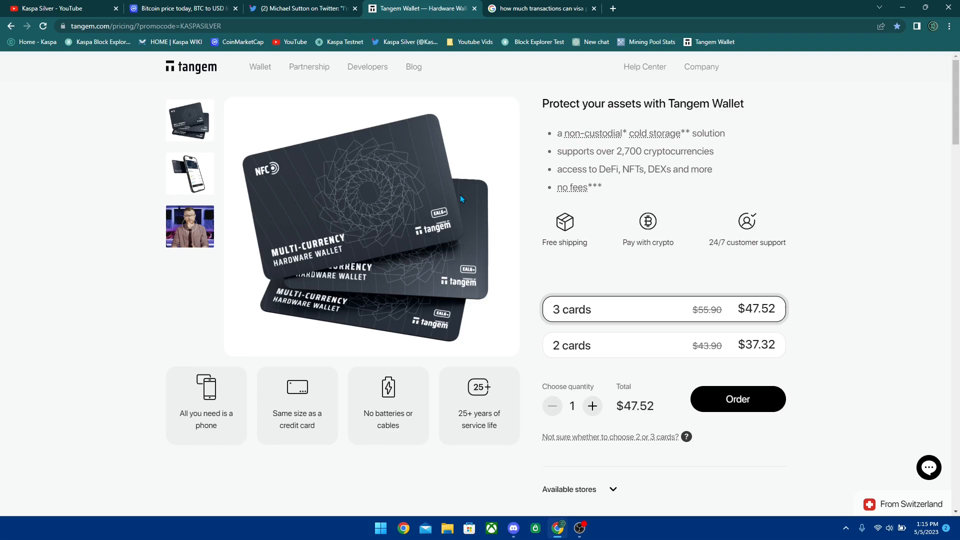
mouse_move(447, 288)
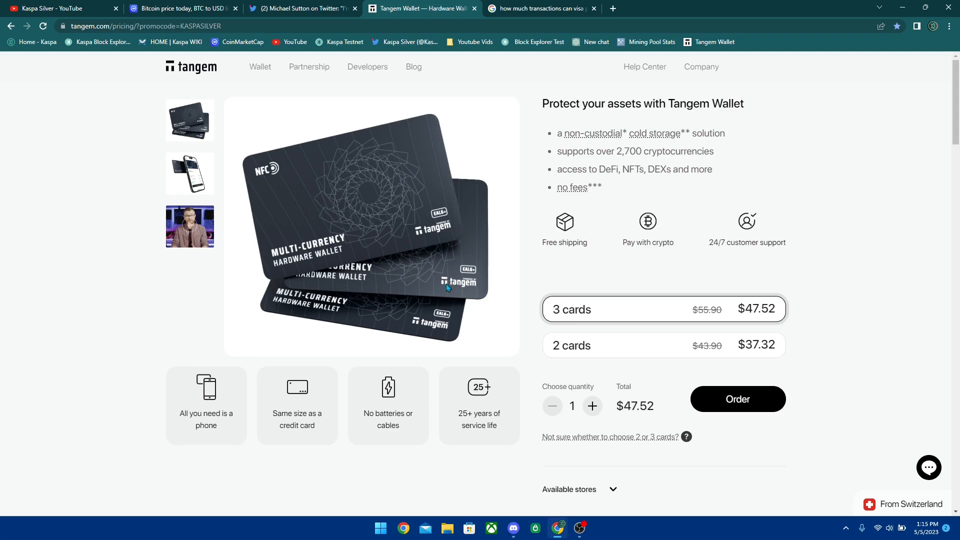
mouse_move(391, 271)
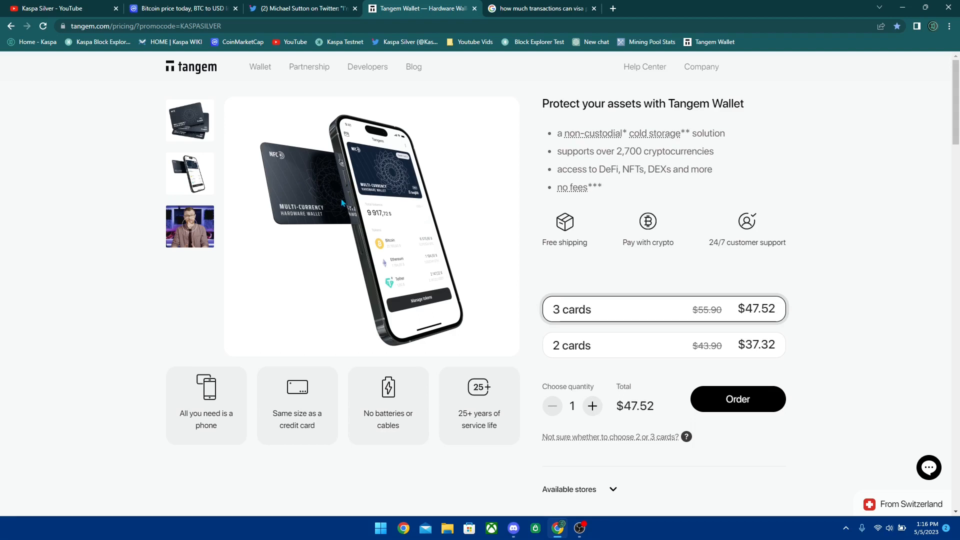
mouse_move(385, 242)
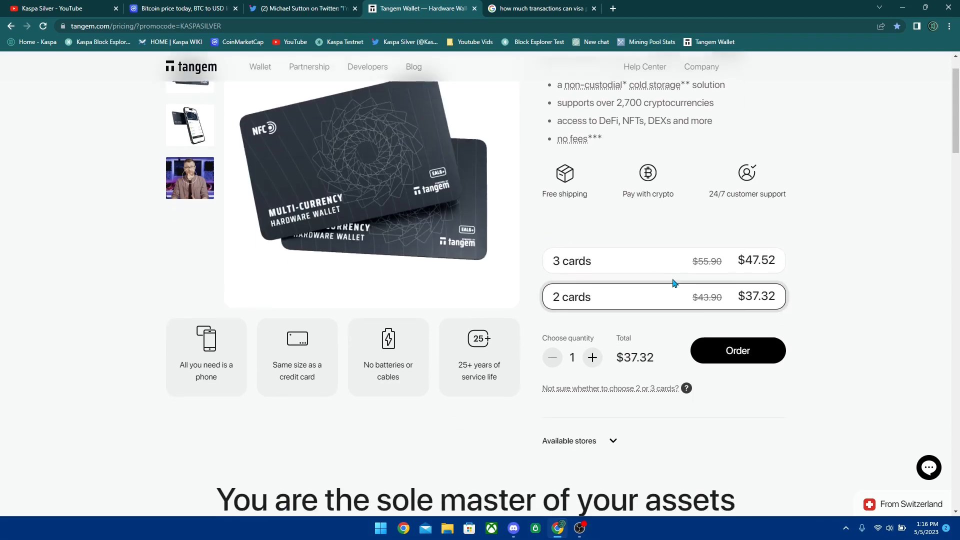
Step: Scroll the Tangem page with 2 cards at $37.32, then open Kaspa Silver's videos page
scroll(down, 3)
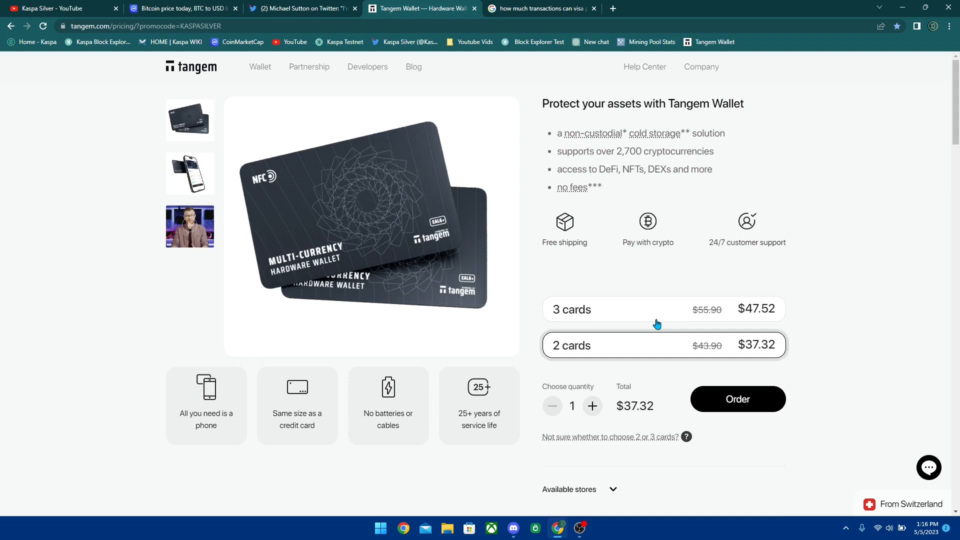
mouse_move(644, 283)
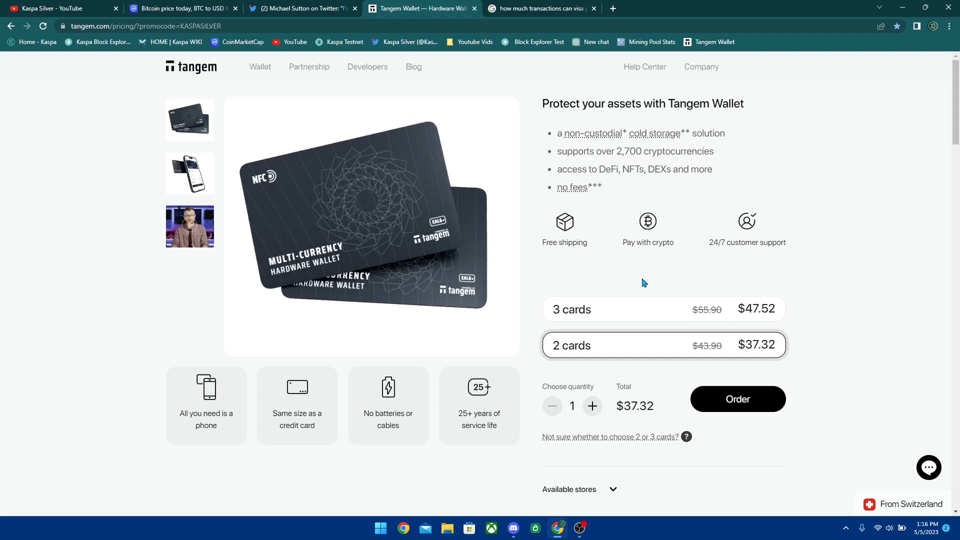
mouse_move(600, 280)
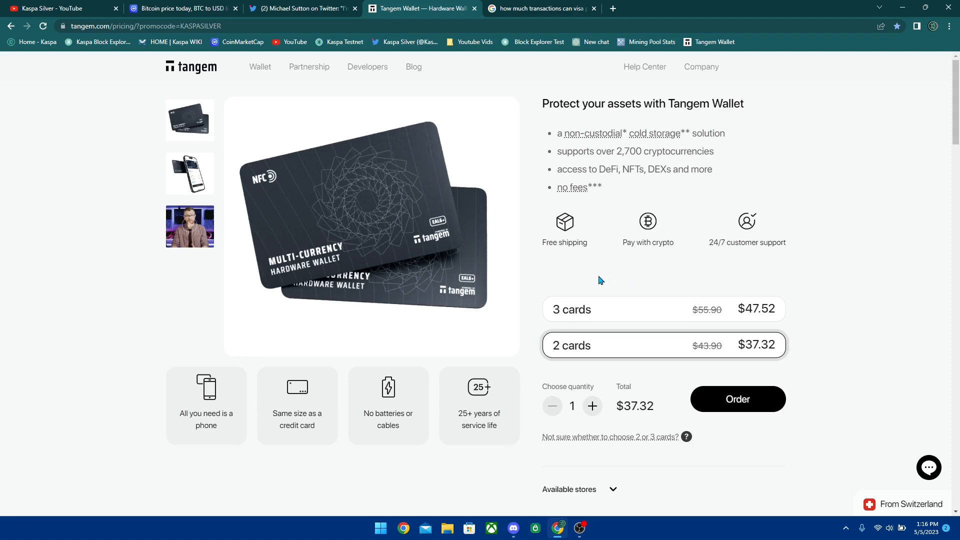
click(61, 8)
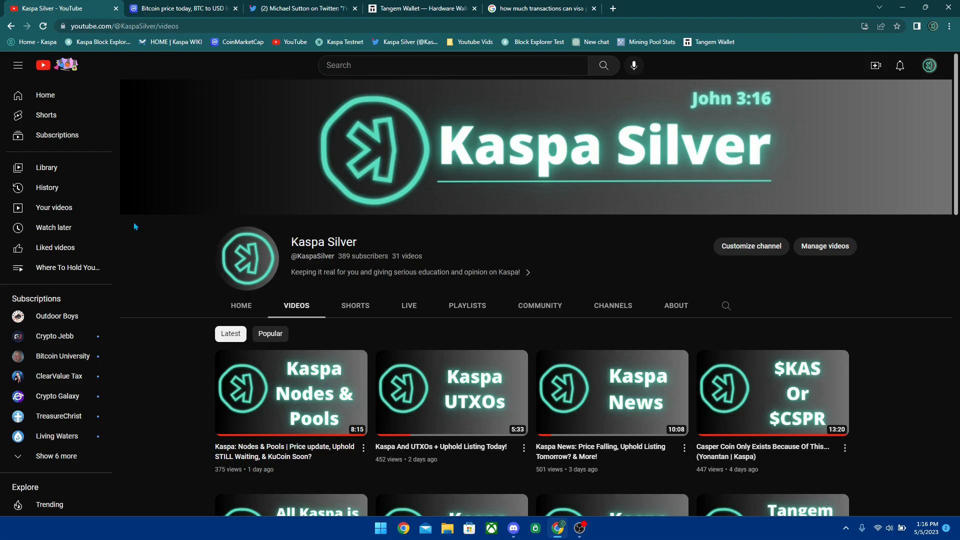